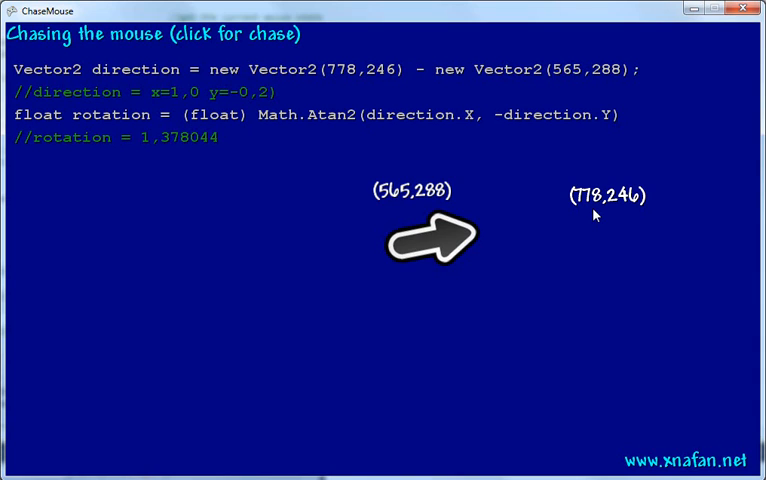
pyautogui.moveTo(611, 268)
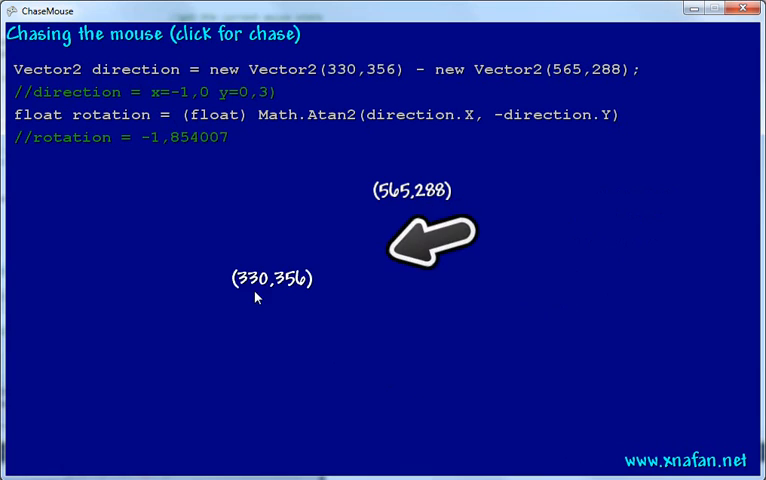
pyautogui.moveTo(213, 265)
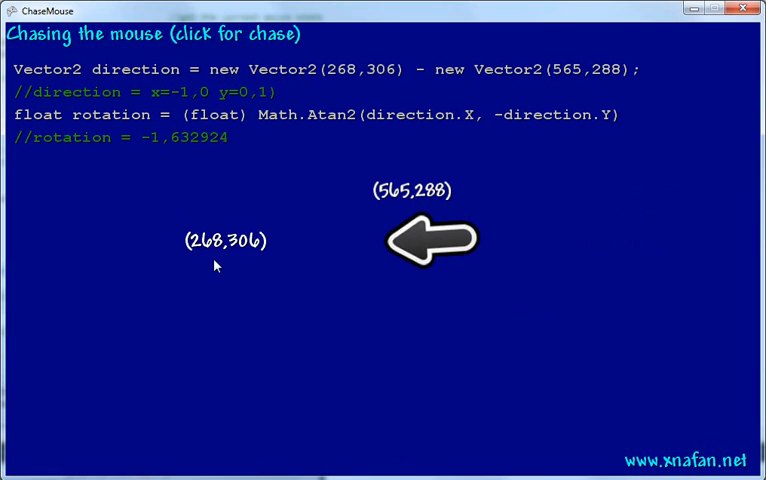
pyautogui.moveTo(632, 305)
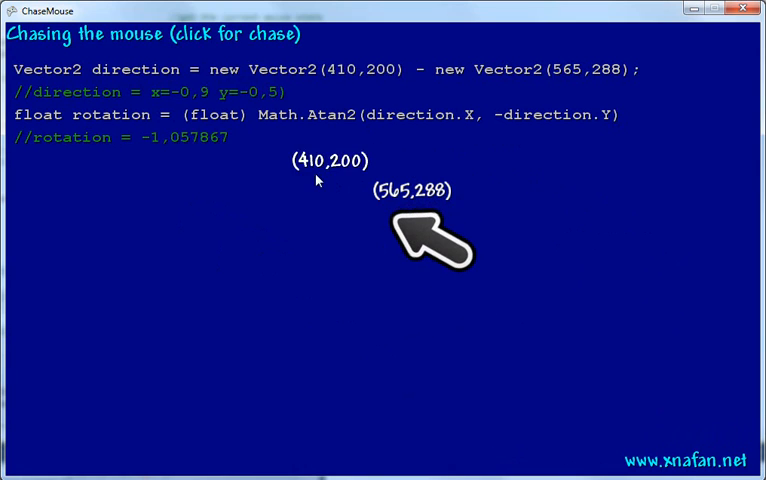
pyautogui.moveTo(120, 40)
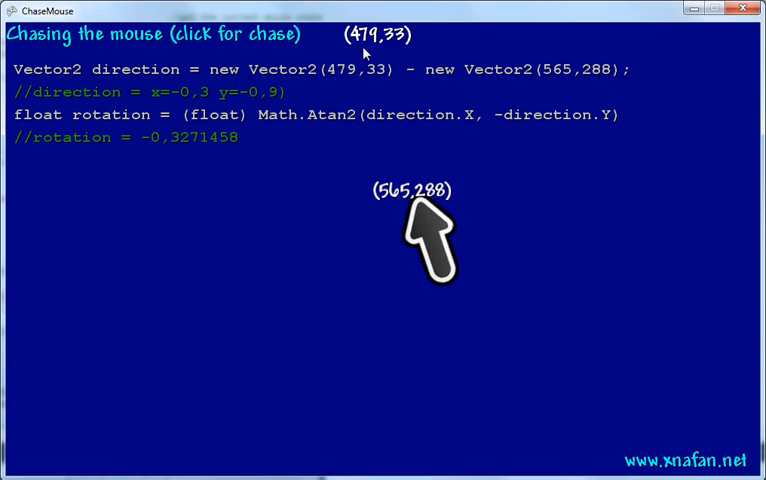
pyautogui.moveTo(363, 54)
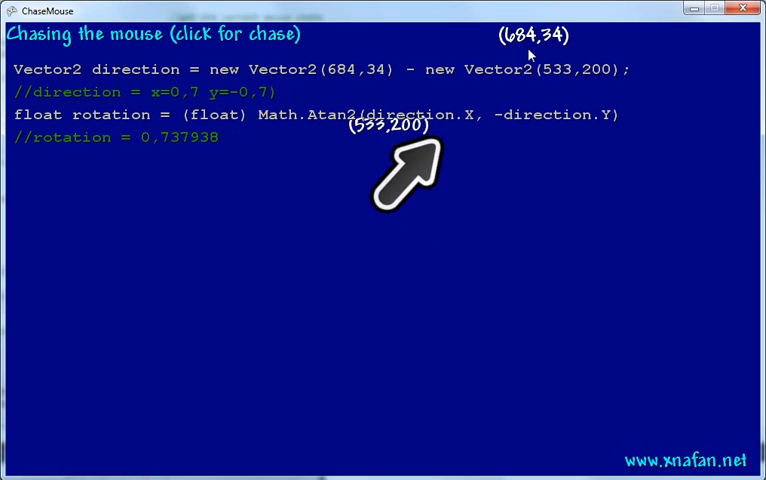
pyautogui.moveTo(575, 53)
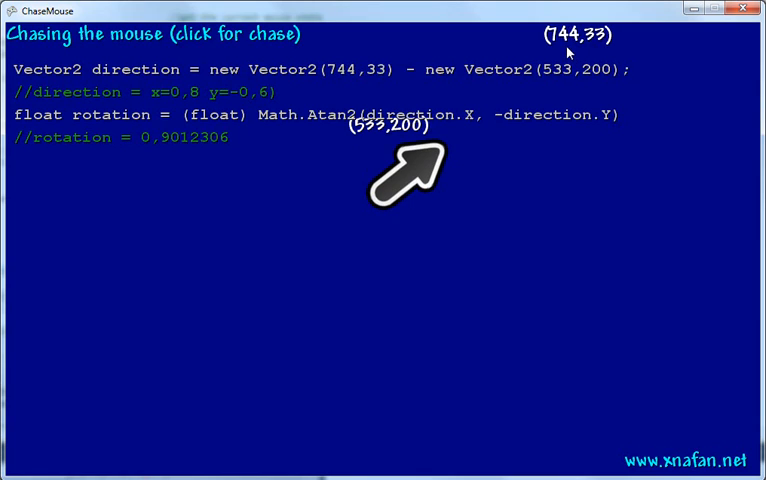
pyautogui.moveTo(560, 45)
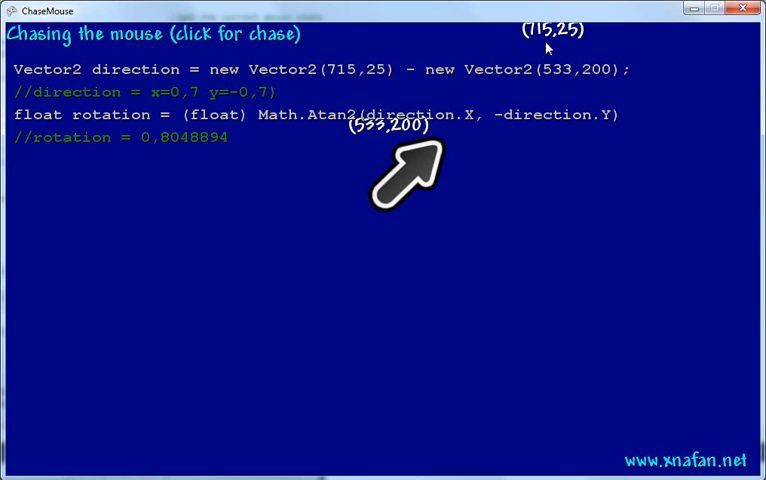
pyautogui.moveTo(535, 47)
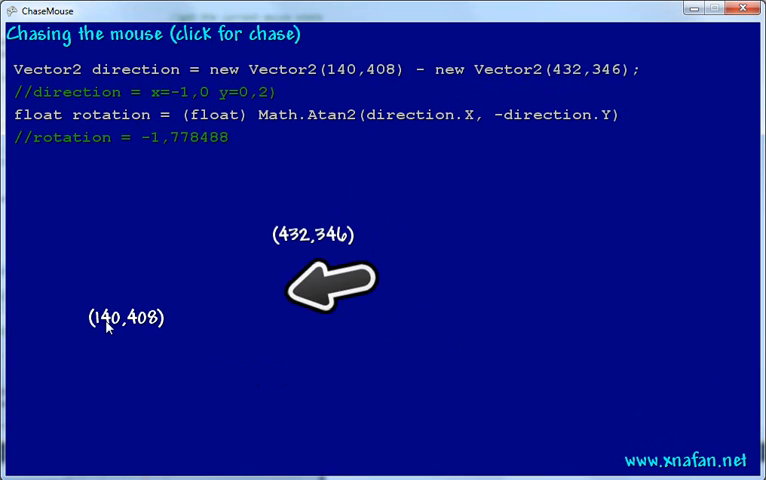
pyautogui.moveTo(505, 250)
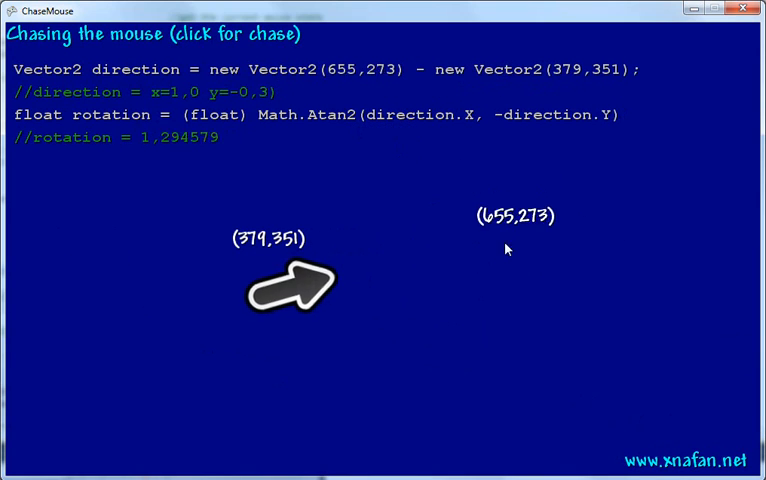